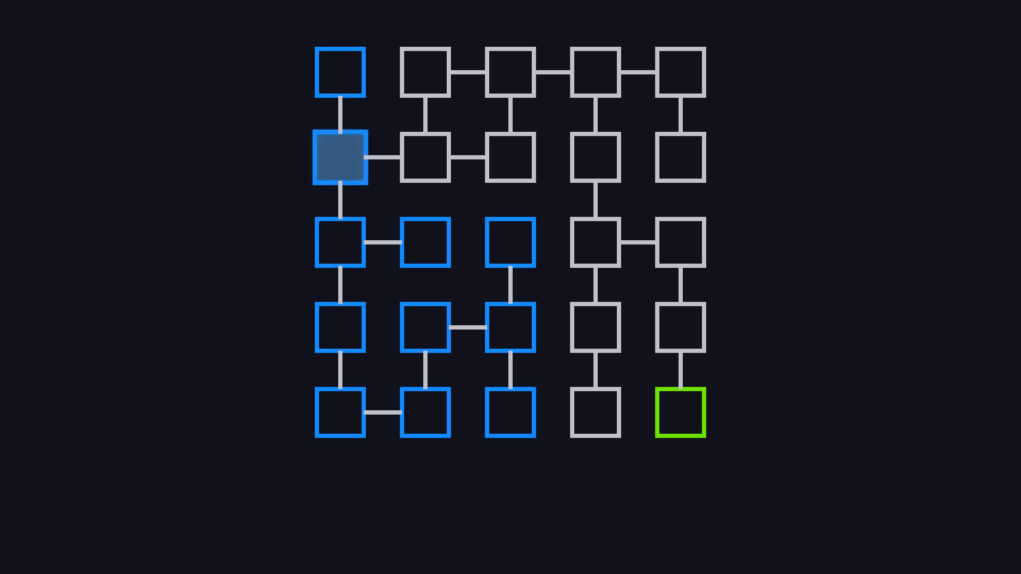
Step: Play the maze animation as DFS marks visited squares blue on the way to the green goal
{"action": "left_click", "coordinate": [596, 73]}
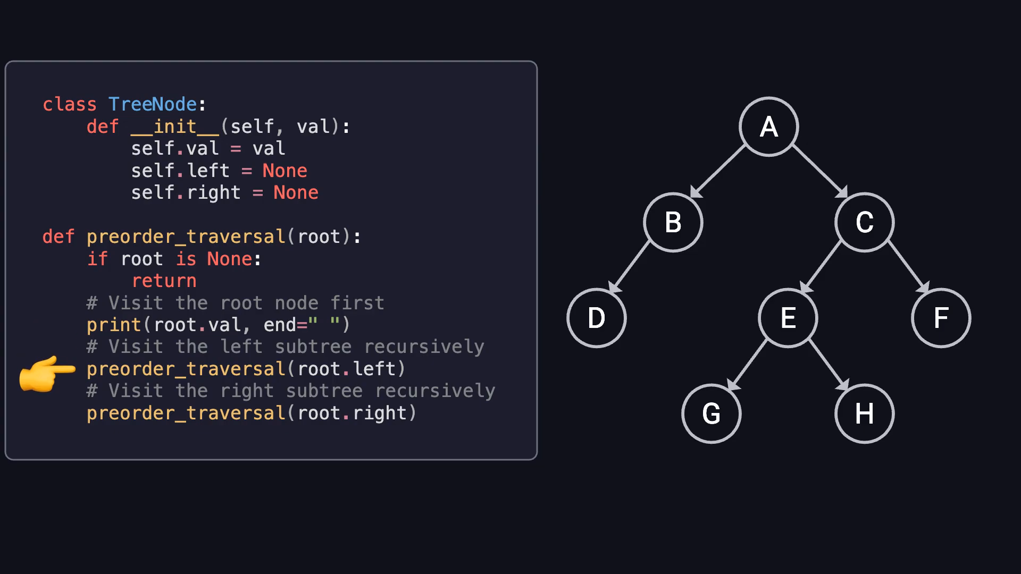
{"action": "mouse_move", "coordinate": [46, 414]}
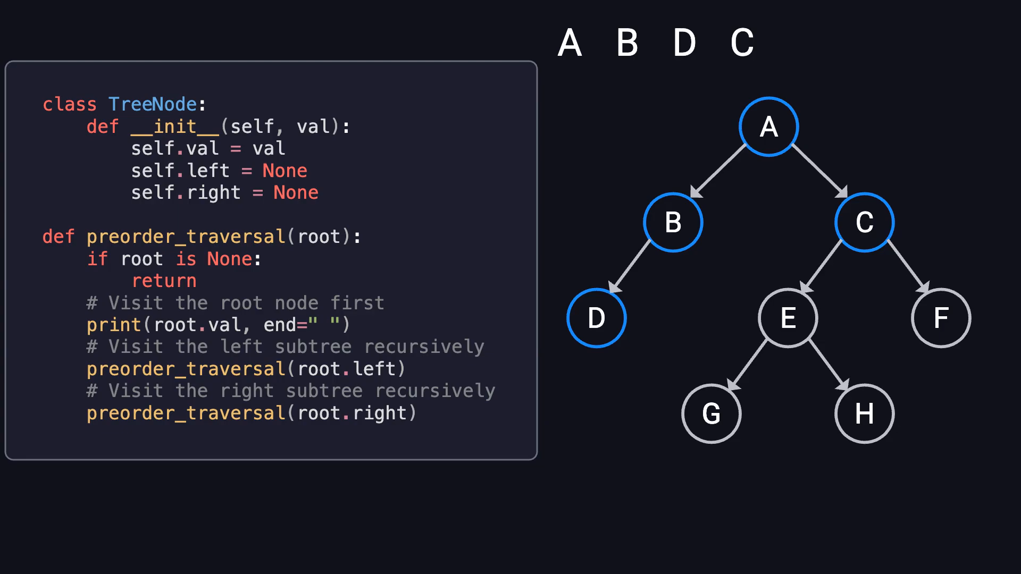
Step: Play the recursive preorder animation, highlighting nodes and printing A B D C E G
{"action": "left_click", "coordinate": [710, 414]}
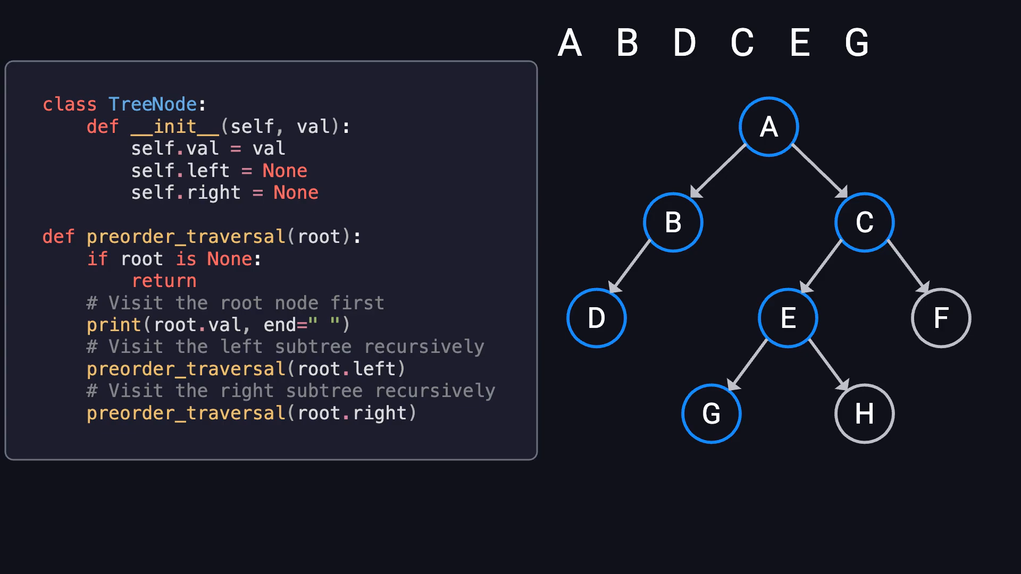
{"action": "left_click", "coordinate": [864, 414]}
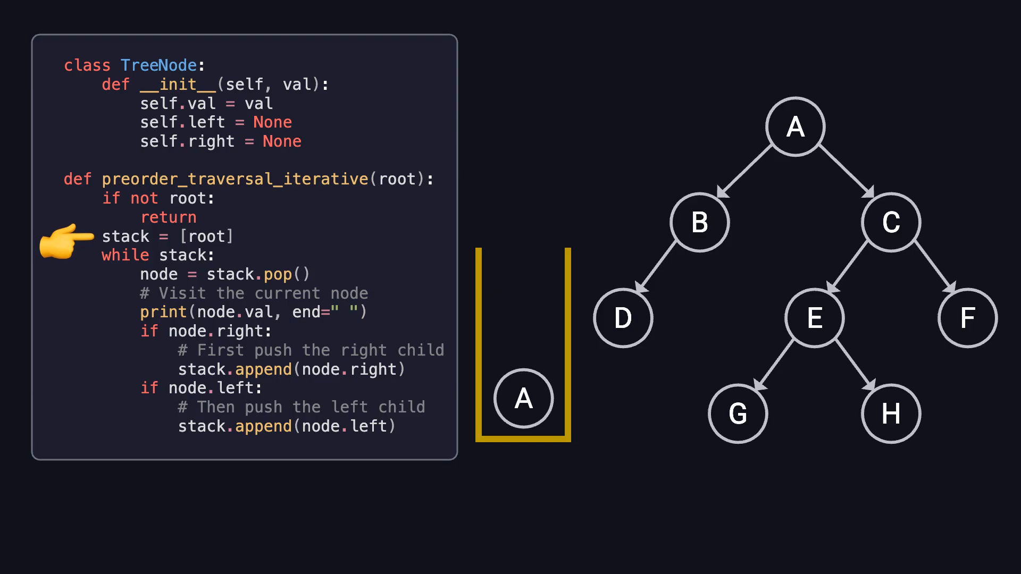
{"action": "mouse_move", "coordinate": [96, 273]}
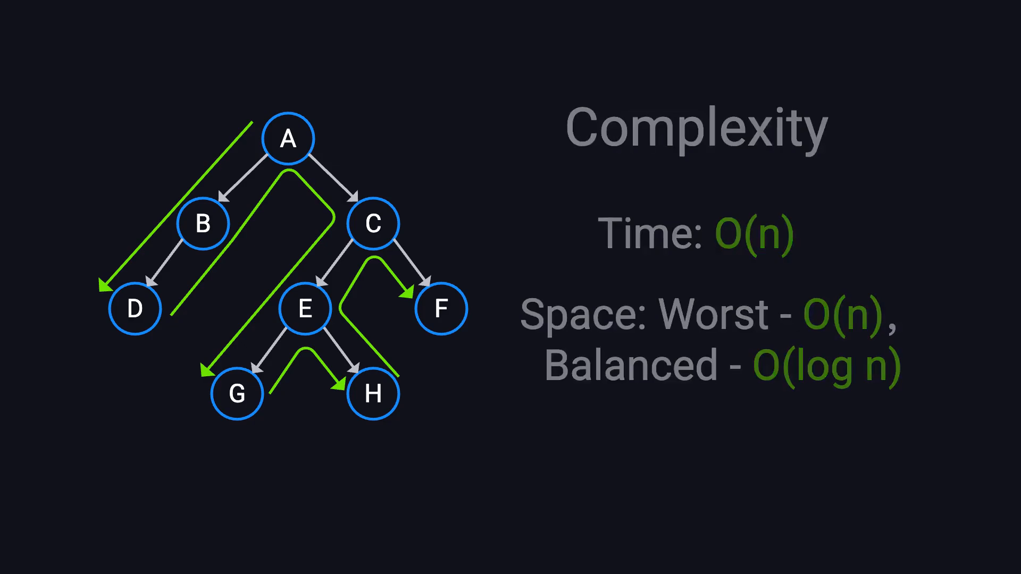
Step: Advance from the O(n) time and space complexity slide to the Application Scenarios title
{"action": "key", "text": "Right"}
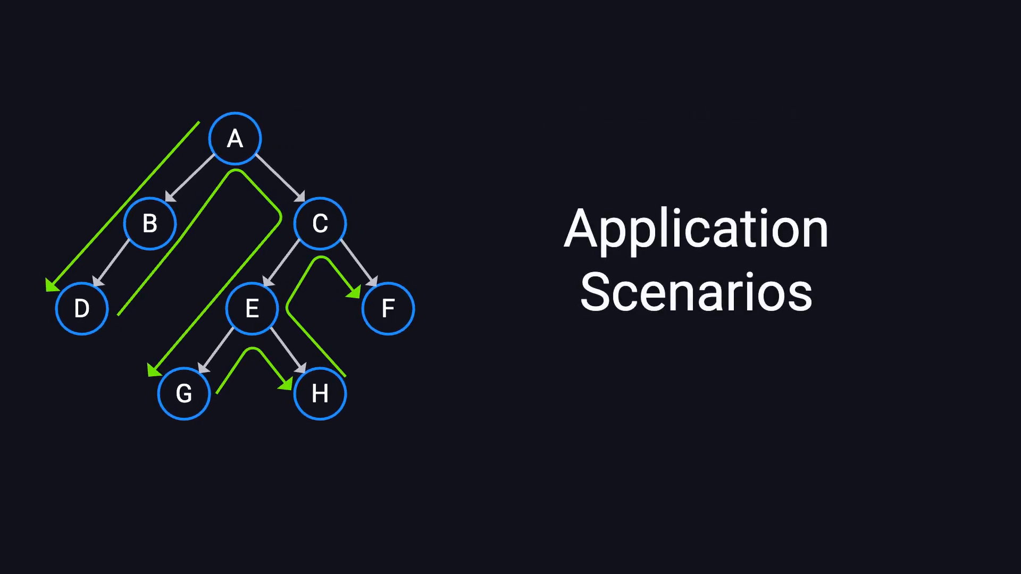